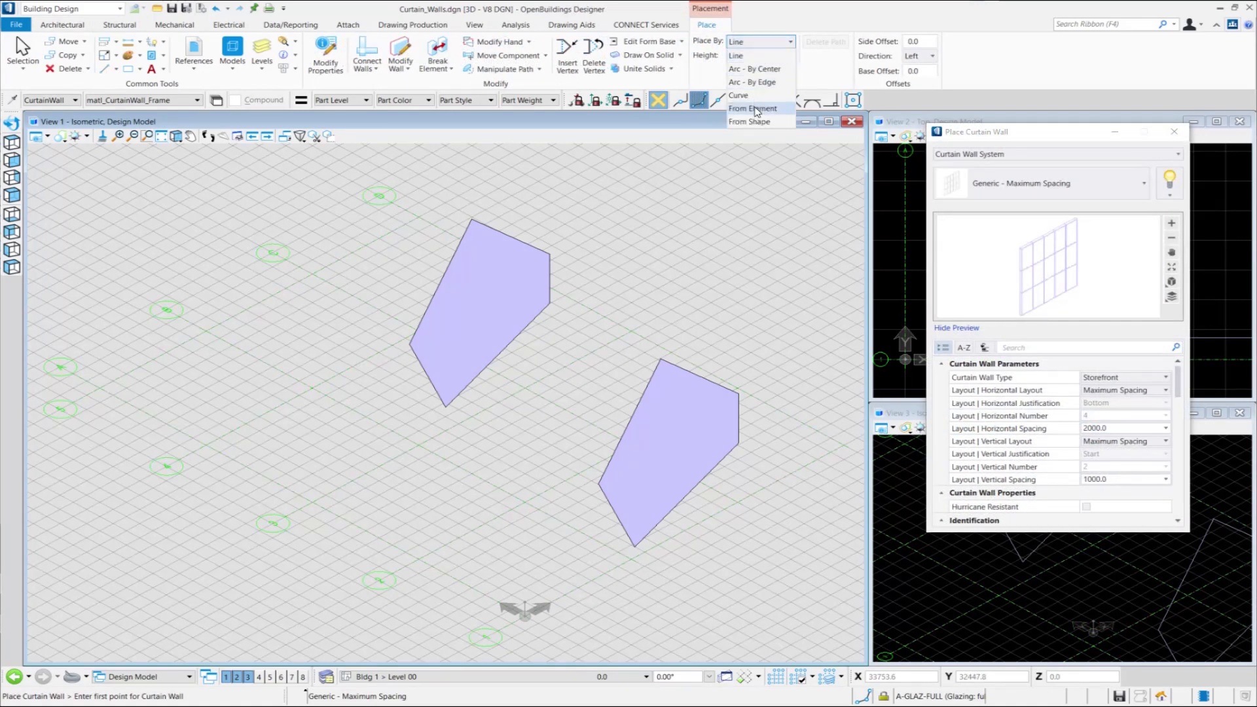
- Place a curtain wall From Shape with Delete Path on the lower-right shape
click(751, 121)
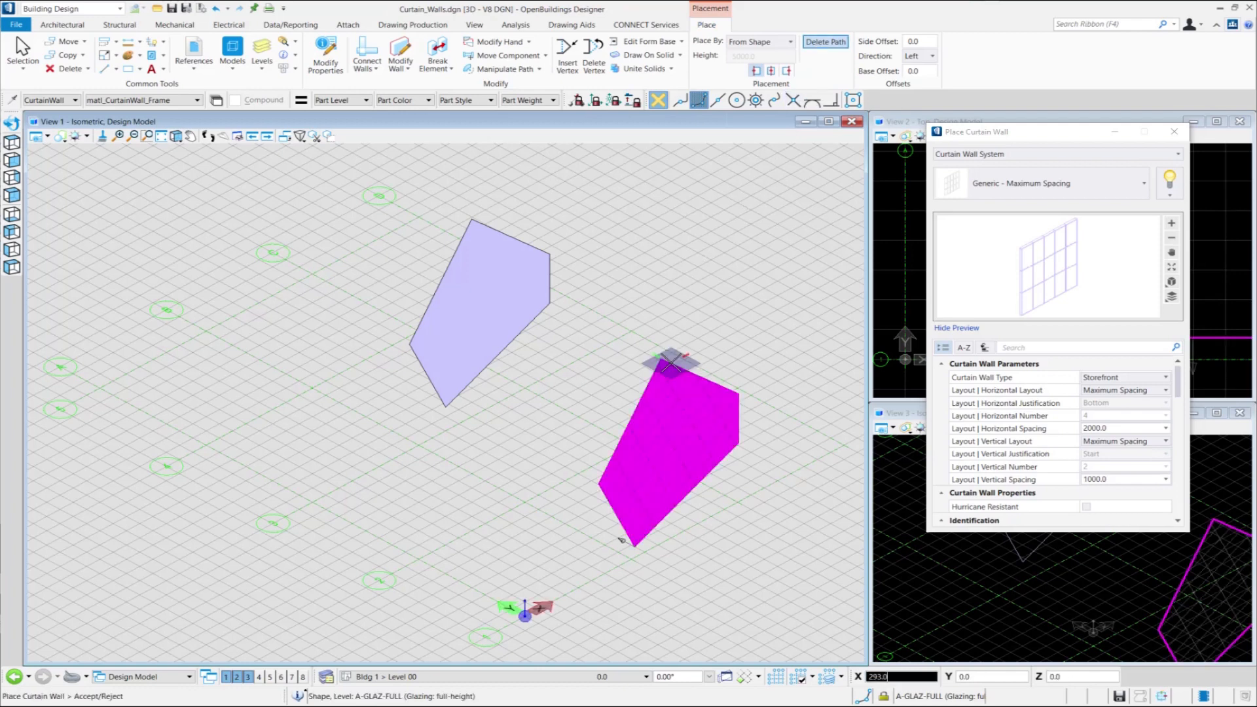
click(669, 365)
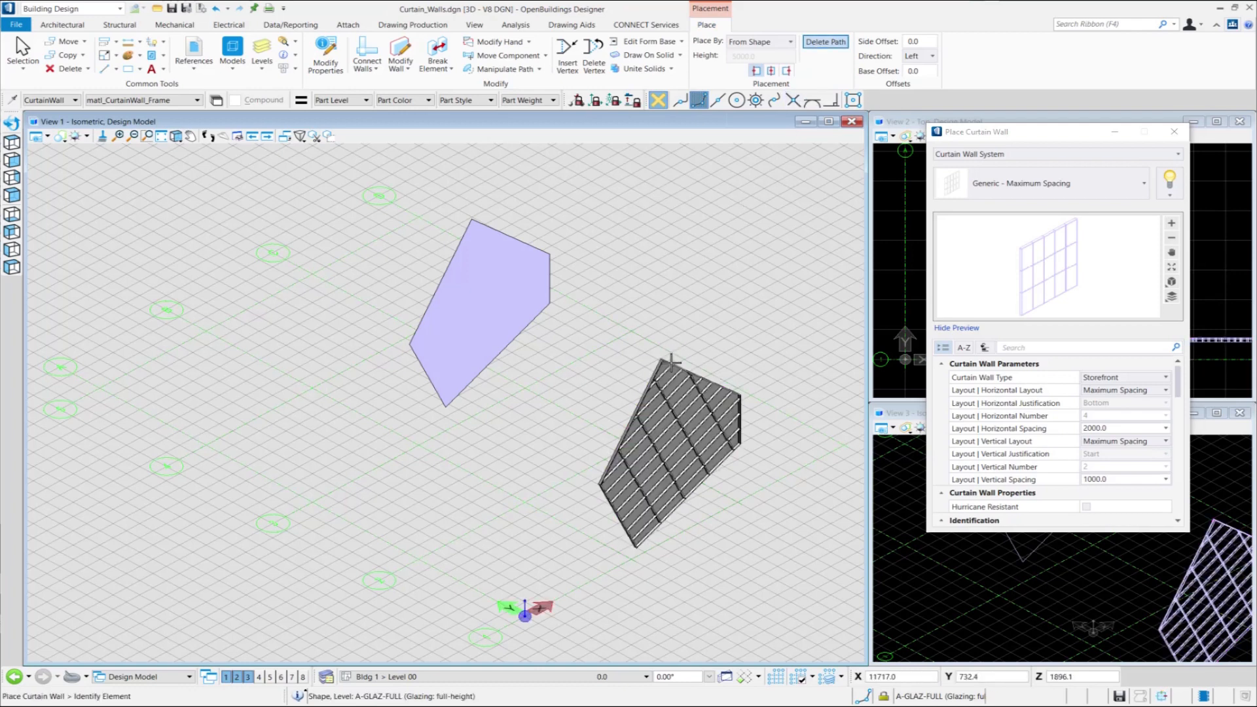
mouse_move(662, 316)
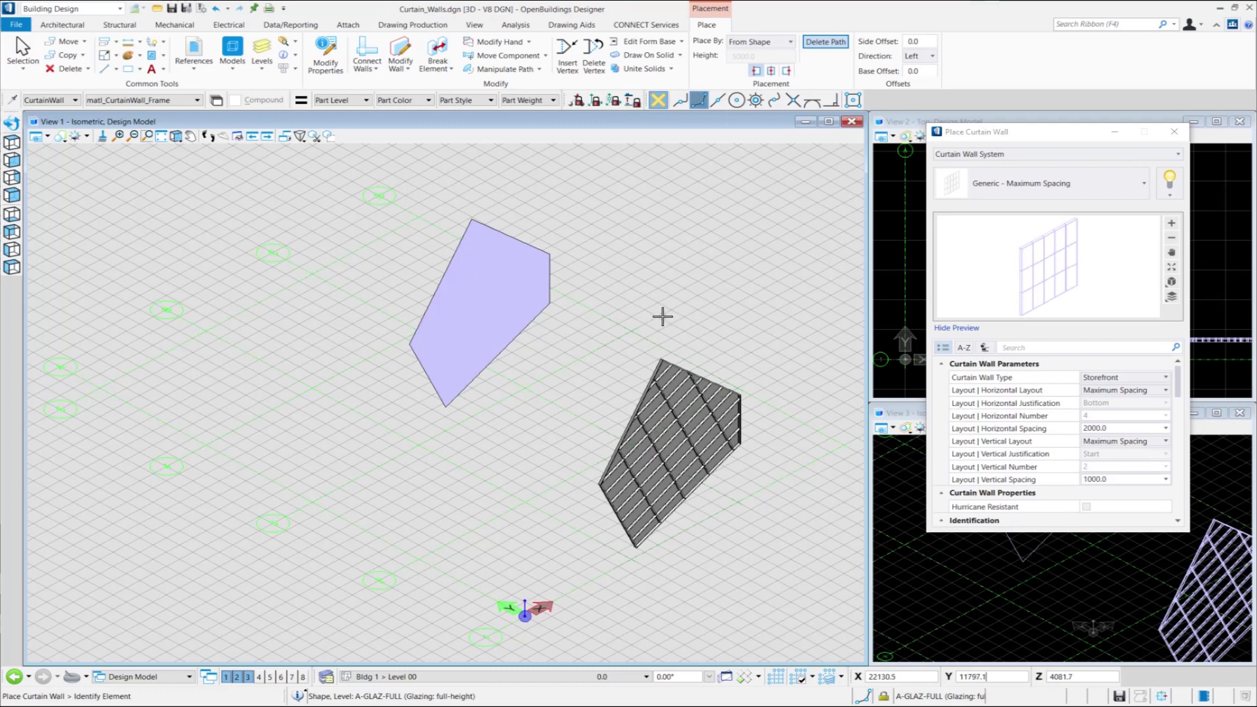
mouse_move(592, 239)
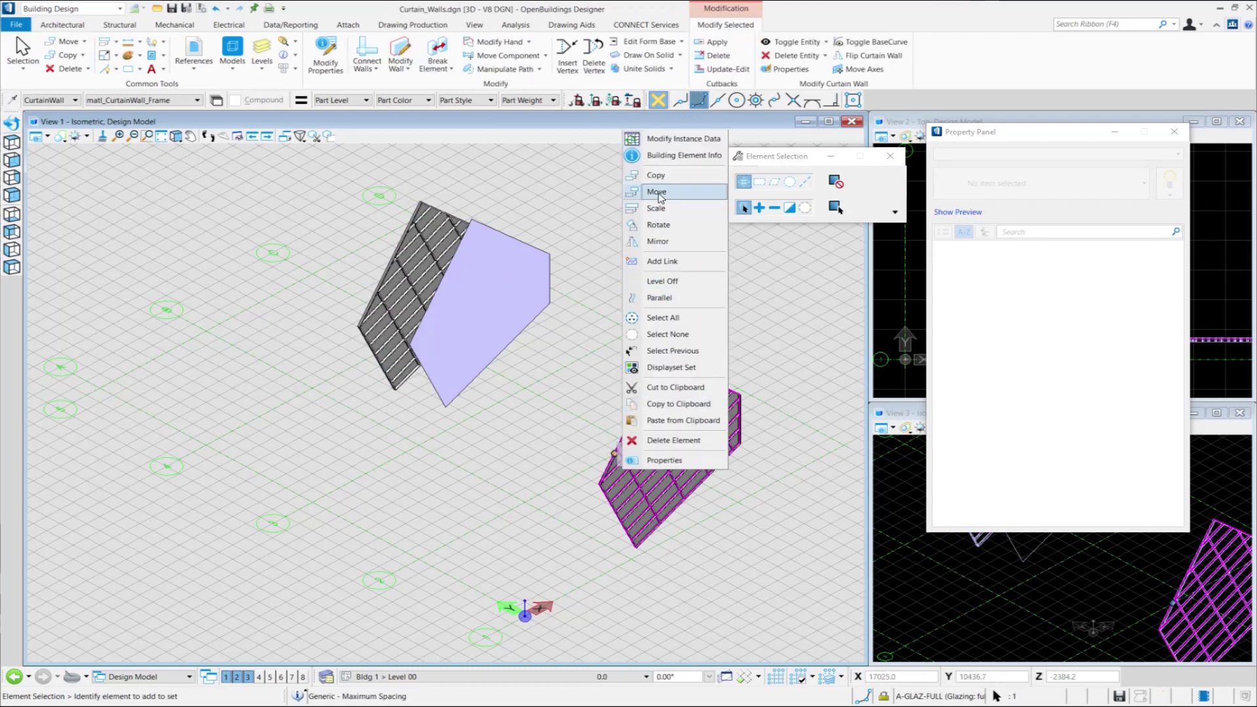
- Move the first curtain wall up toward the upper shape, leaving no shape behind
click(656, 191)
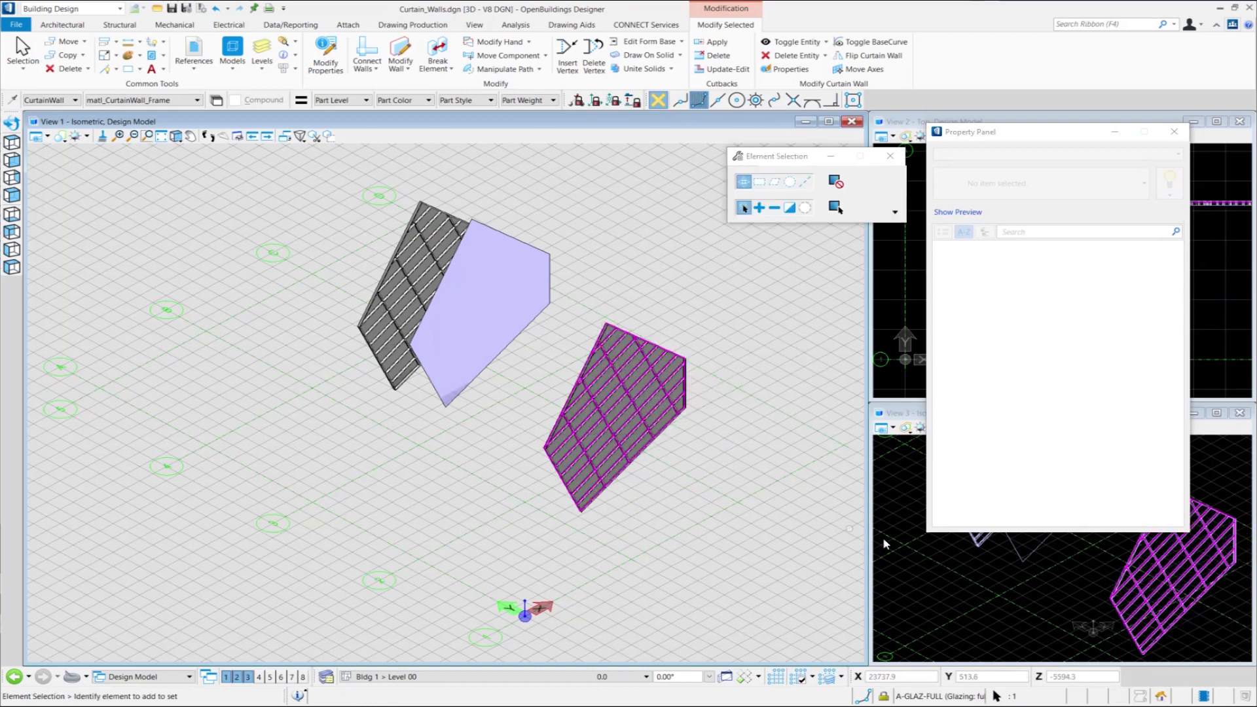
click(61, 24)
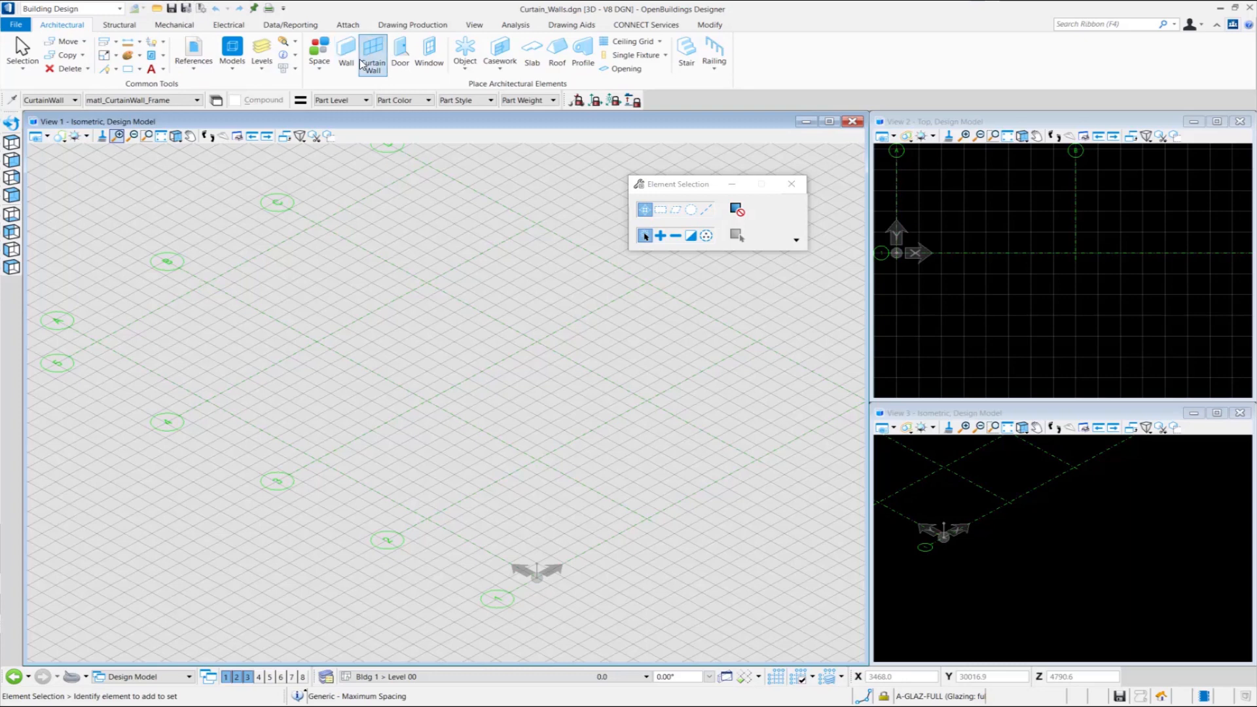
- Start a line-based curtain wall 1000 high and set its first point
click(370, 54)
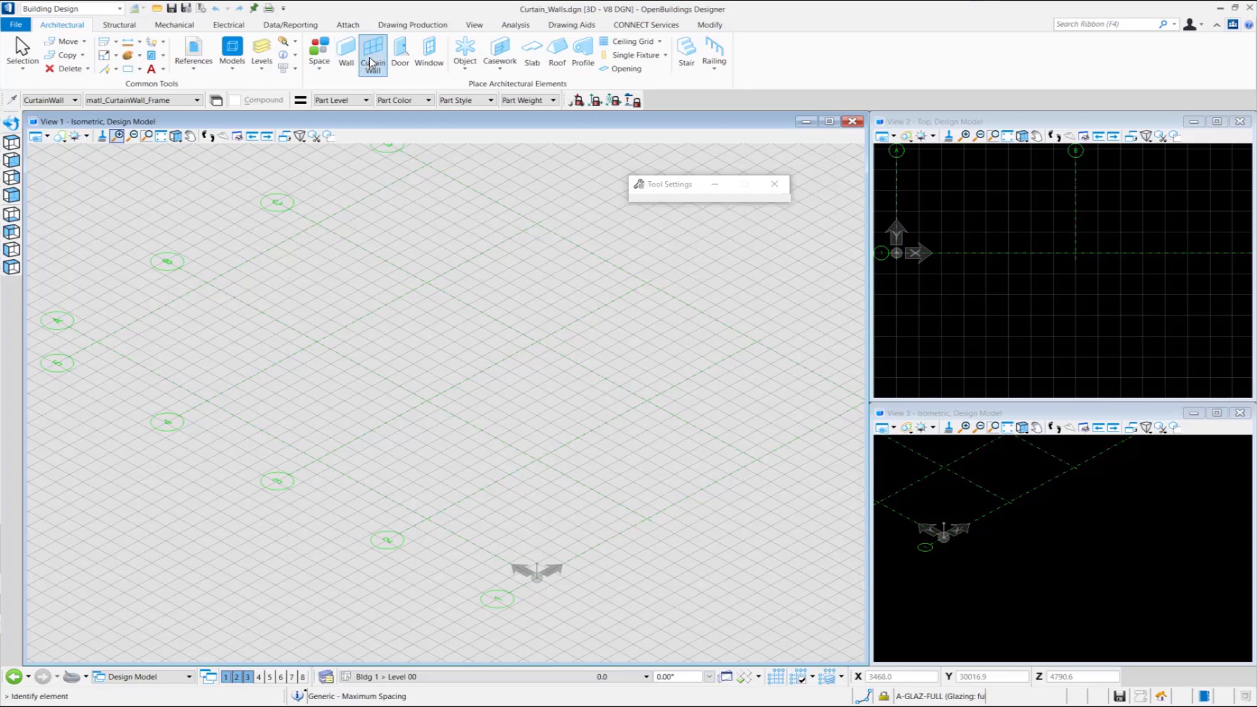
click(371, 53)
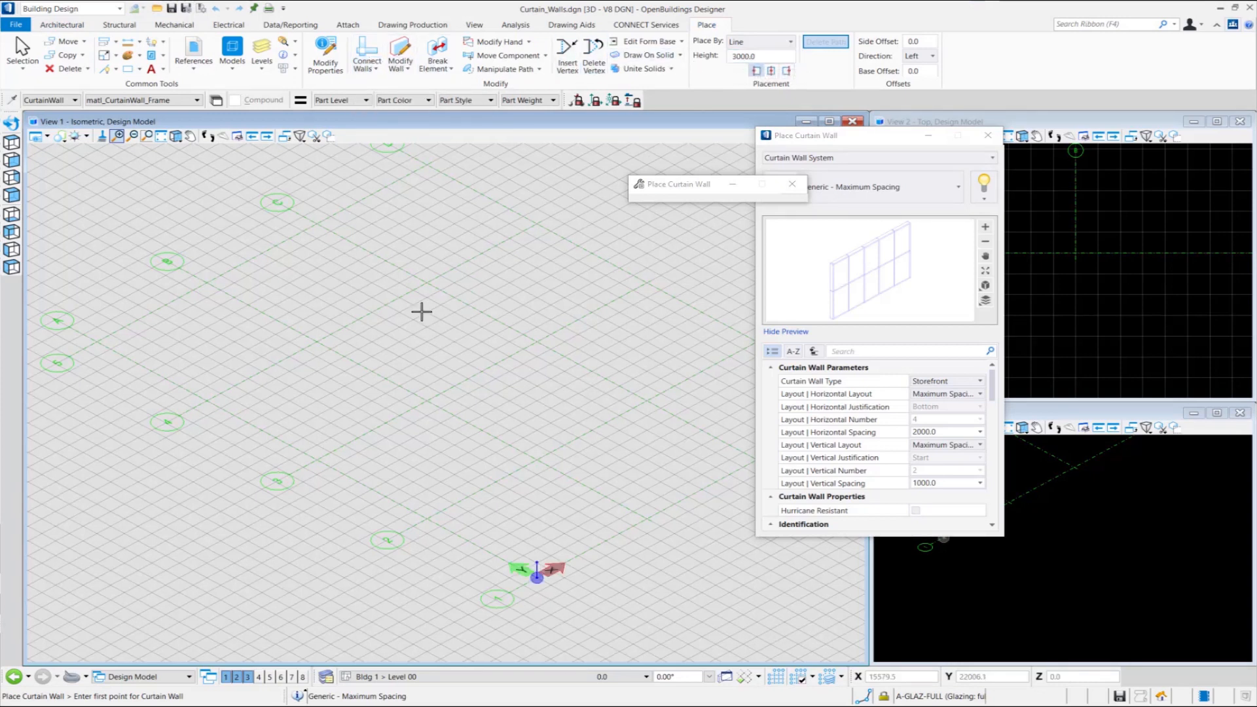
click(205, 399)
text(5000)
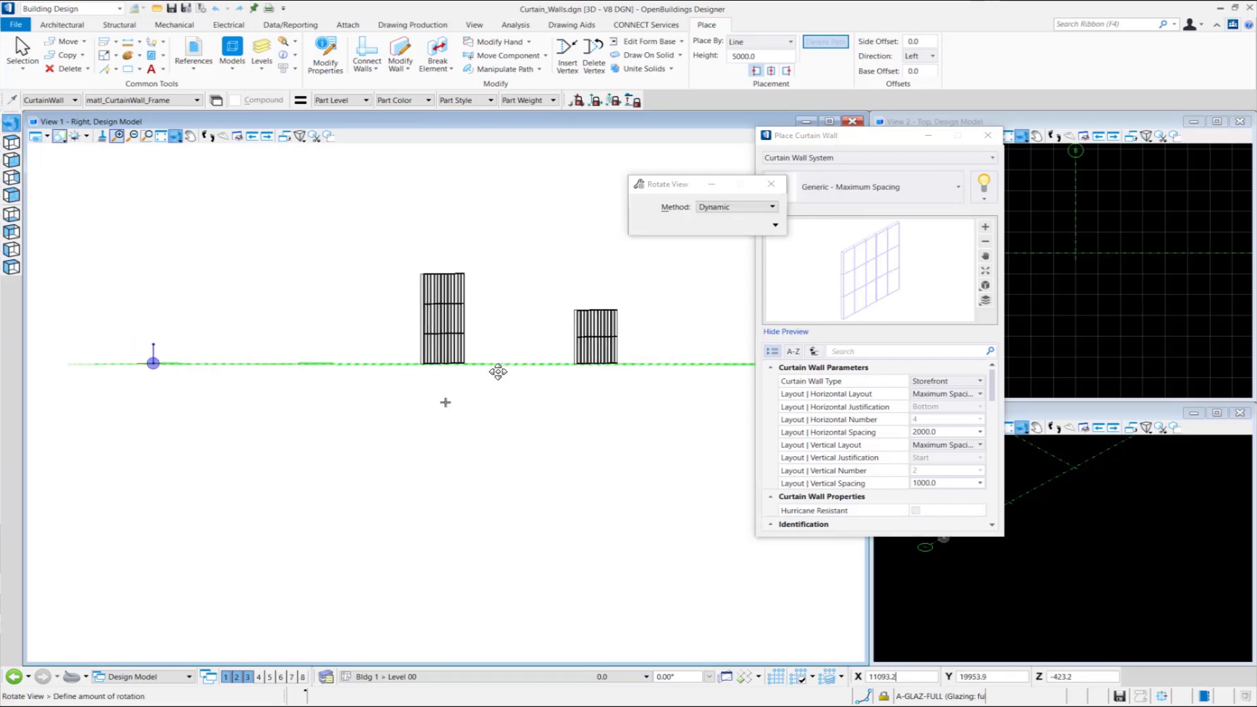
- Rotate the view to a side elevation to compare the two wall heights
drag(497, 371, 434, 385)
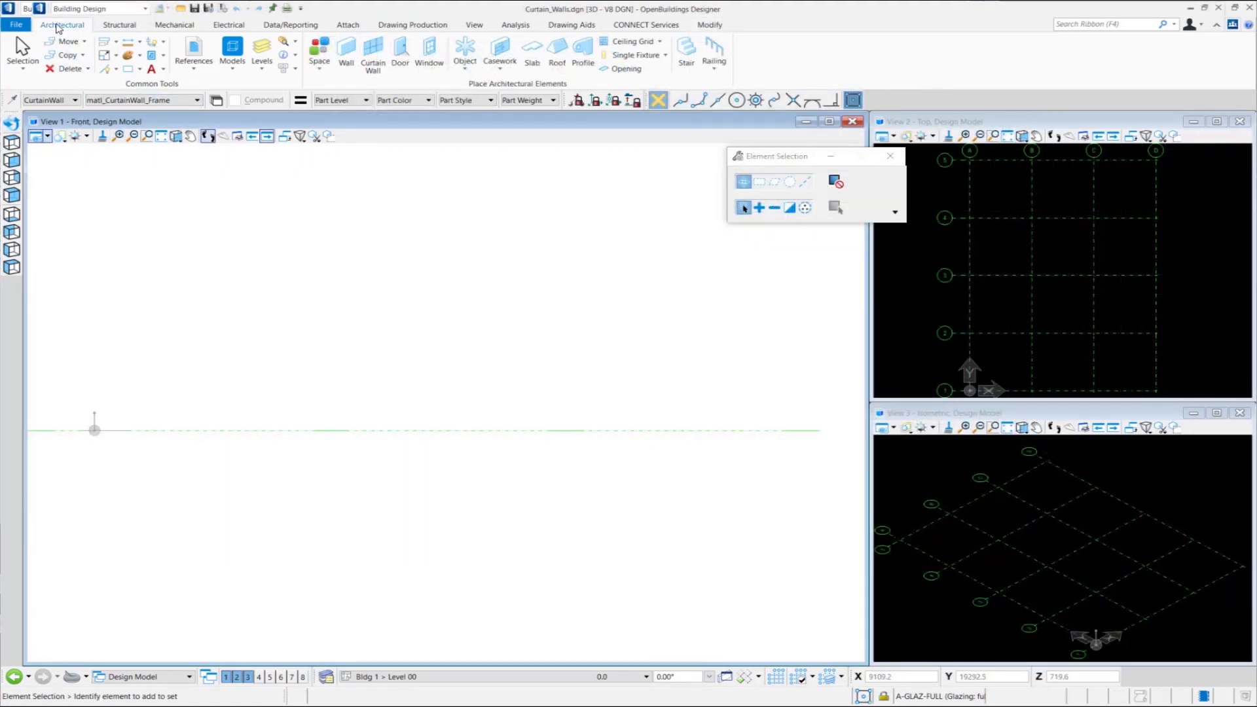
- Start a new line-based curtain wall 5000 high with Base Offset 0
click(372, 52)
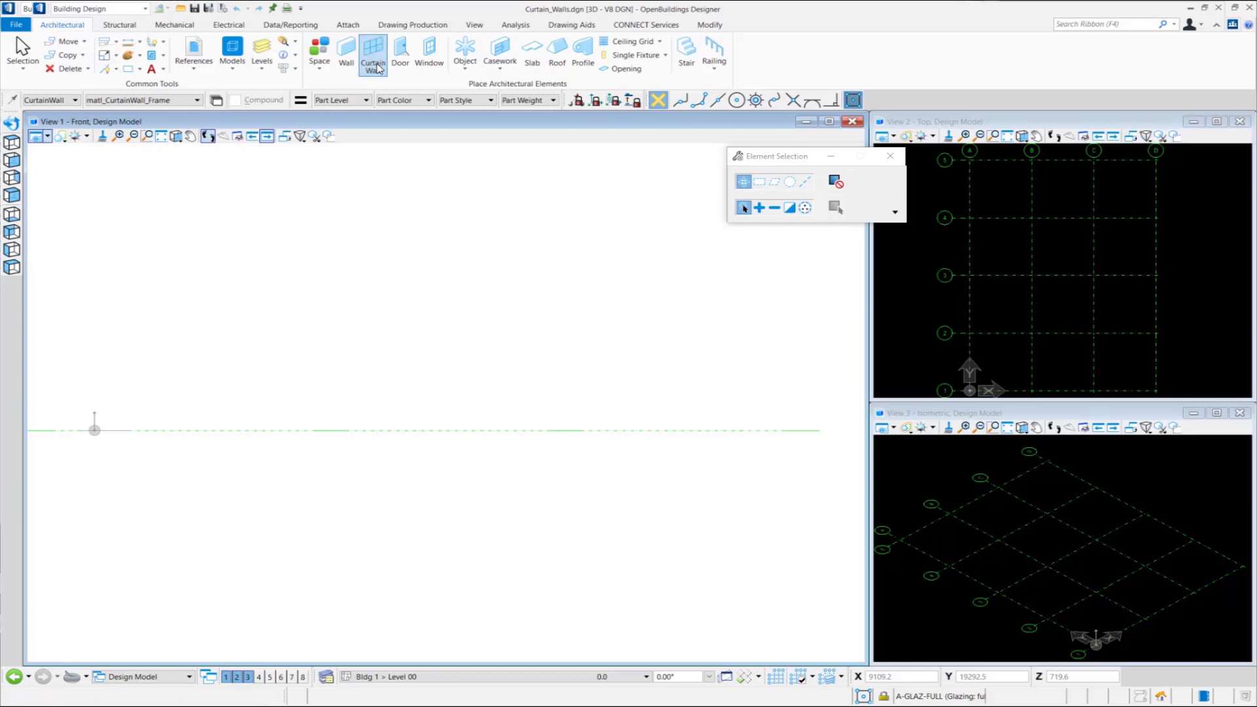
click(372, 53)
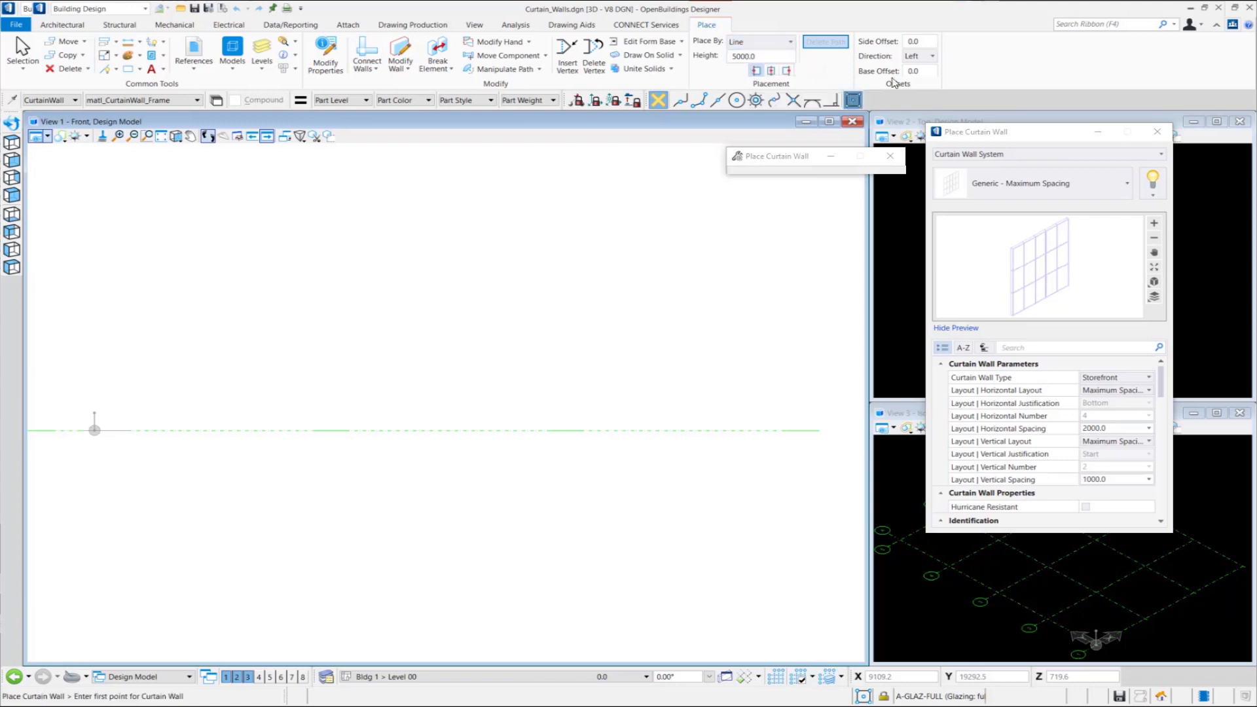
mouse_move(377, 323)
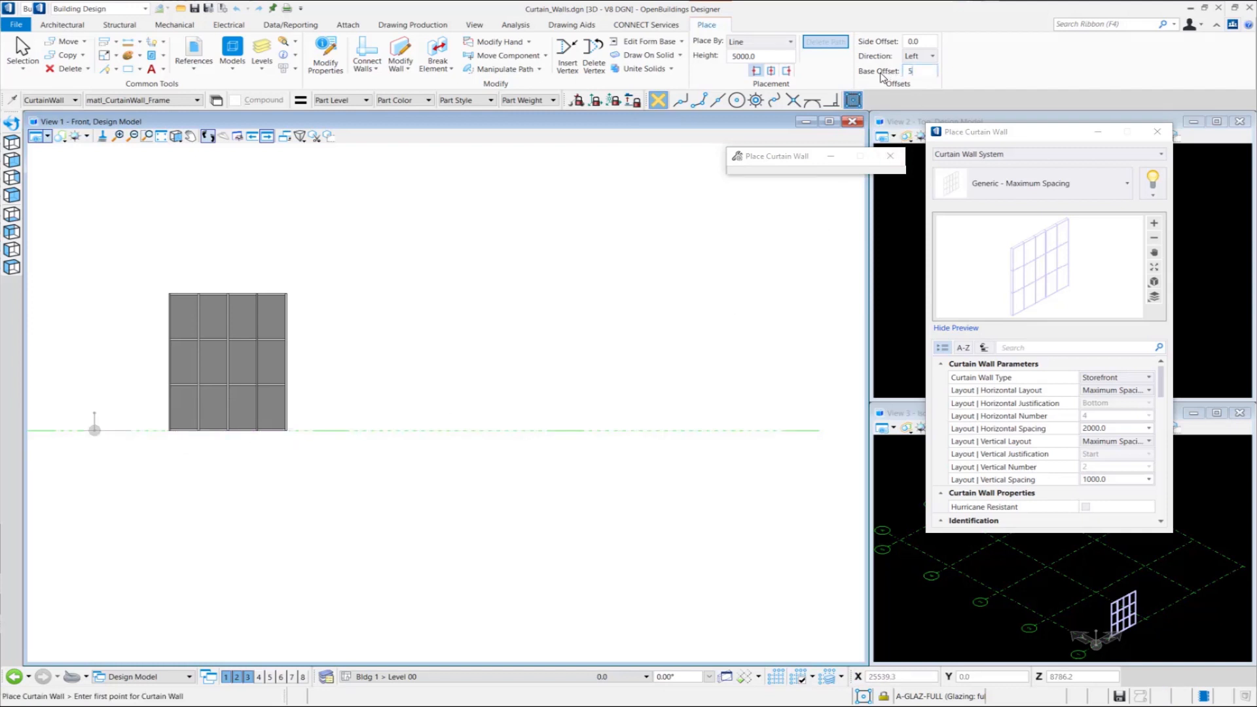
- Place a second curtain wall along the grid line with Base Offset 500
text(500.0)
text(4000)
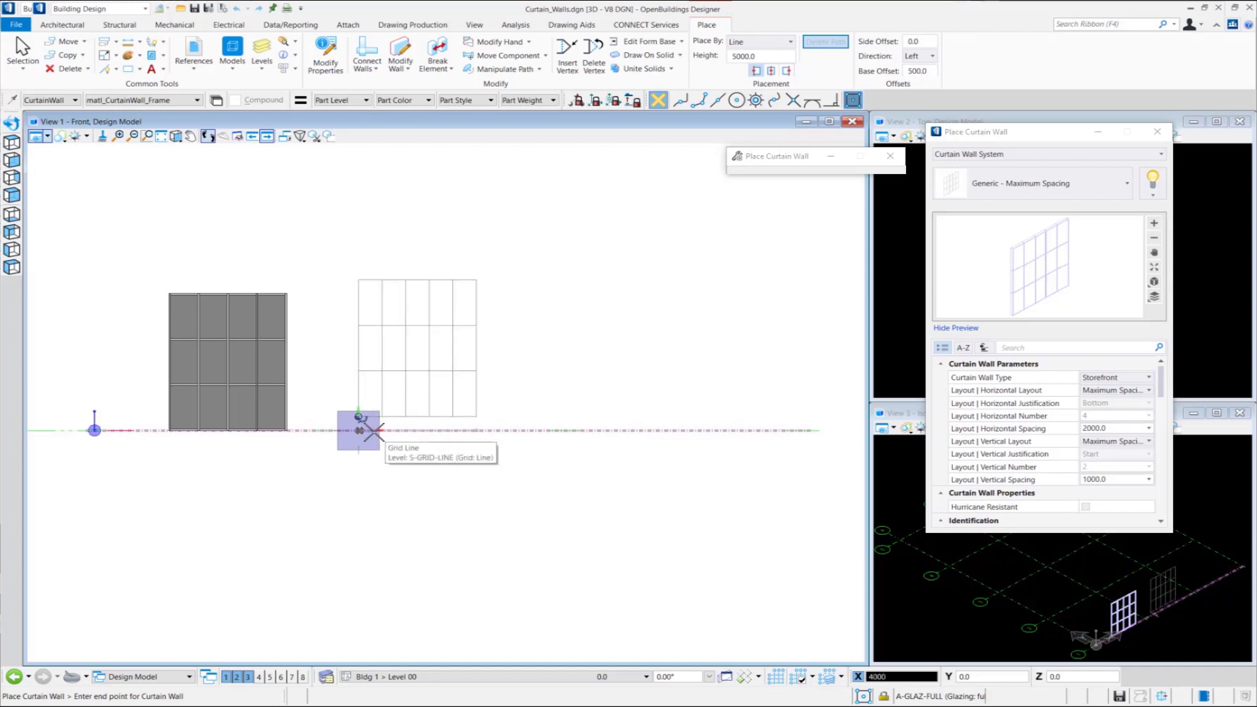
click(359, 423)
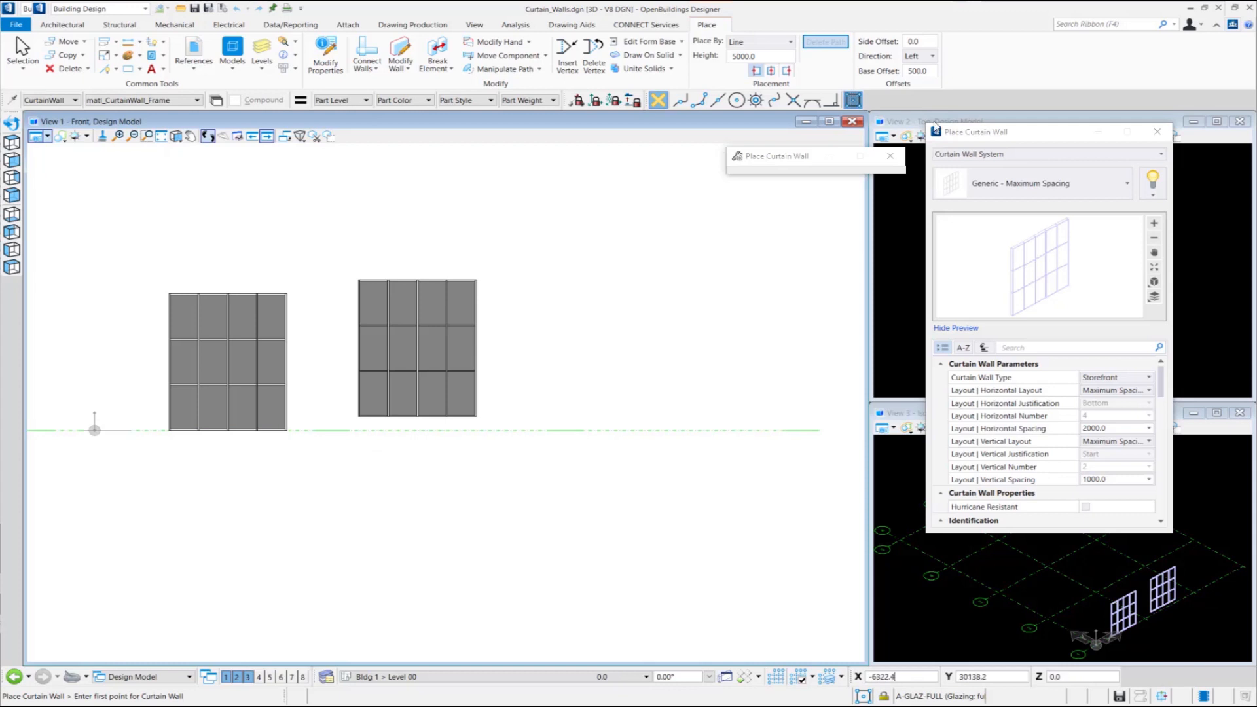
- Set the first point of a third curtain wall with Base Offset -500
click(915, 71)
text(-500)
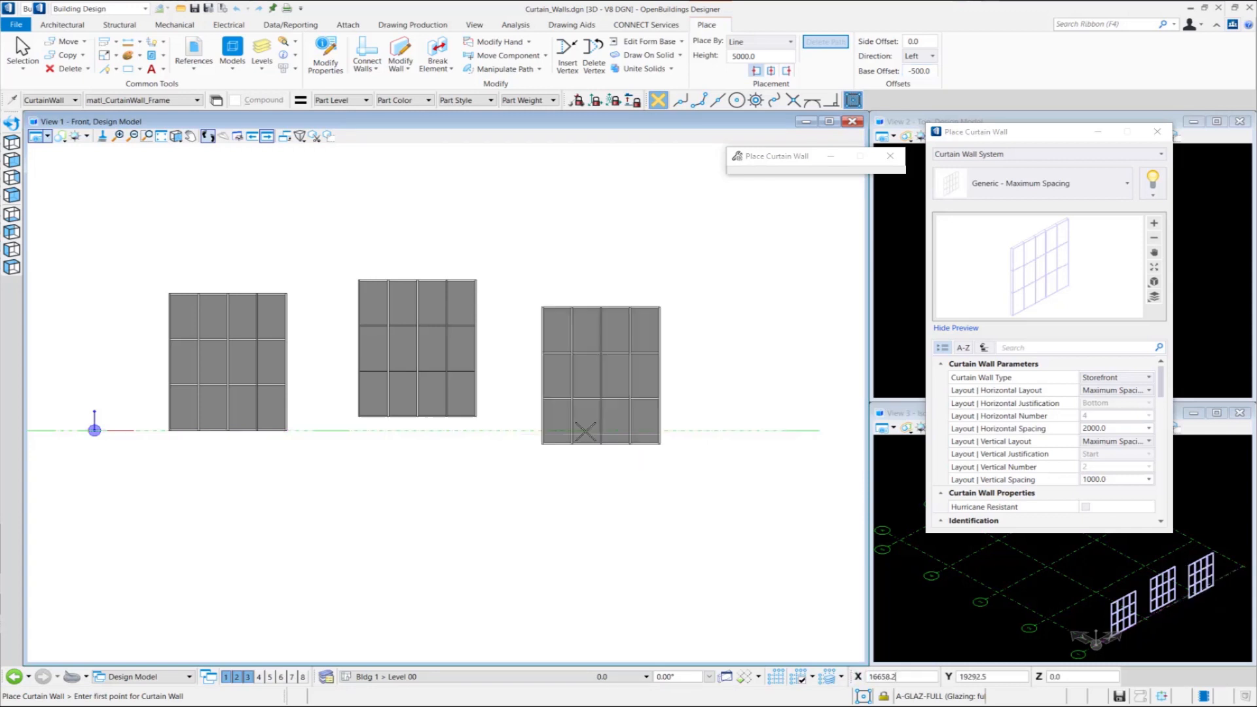
mouse_move(267, 439)
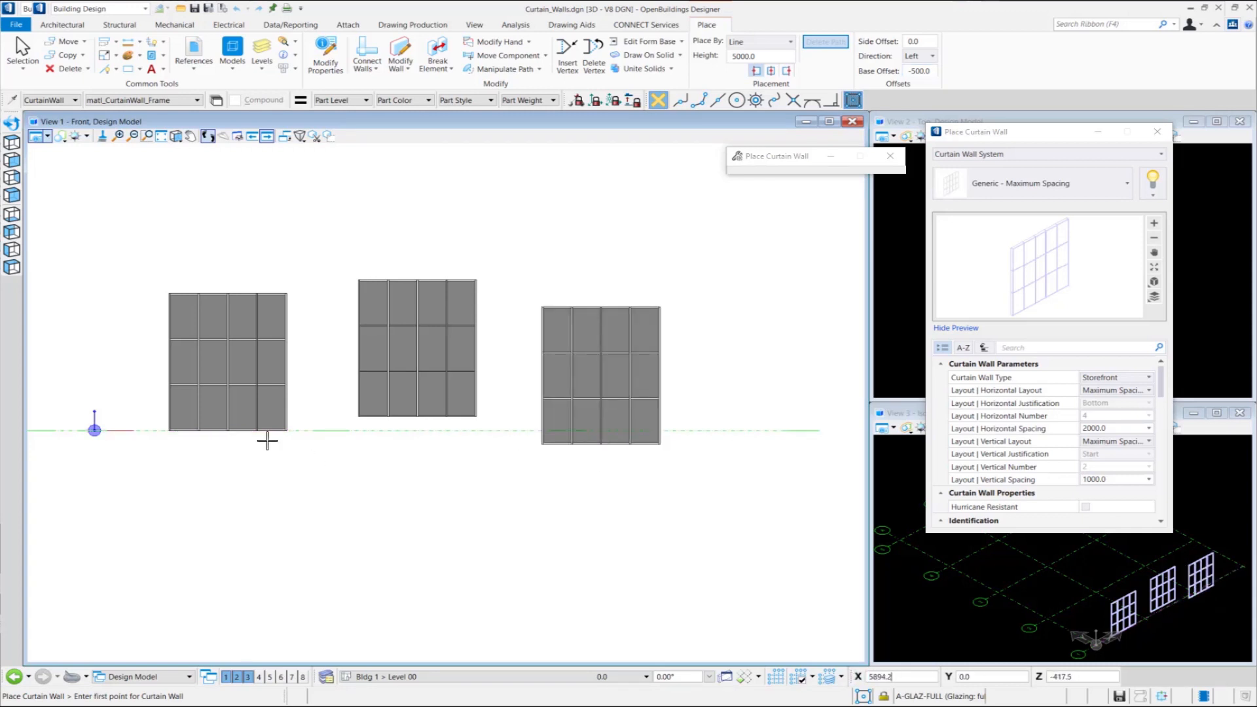